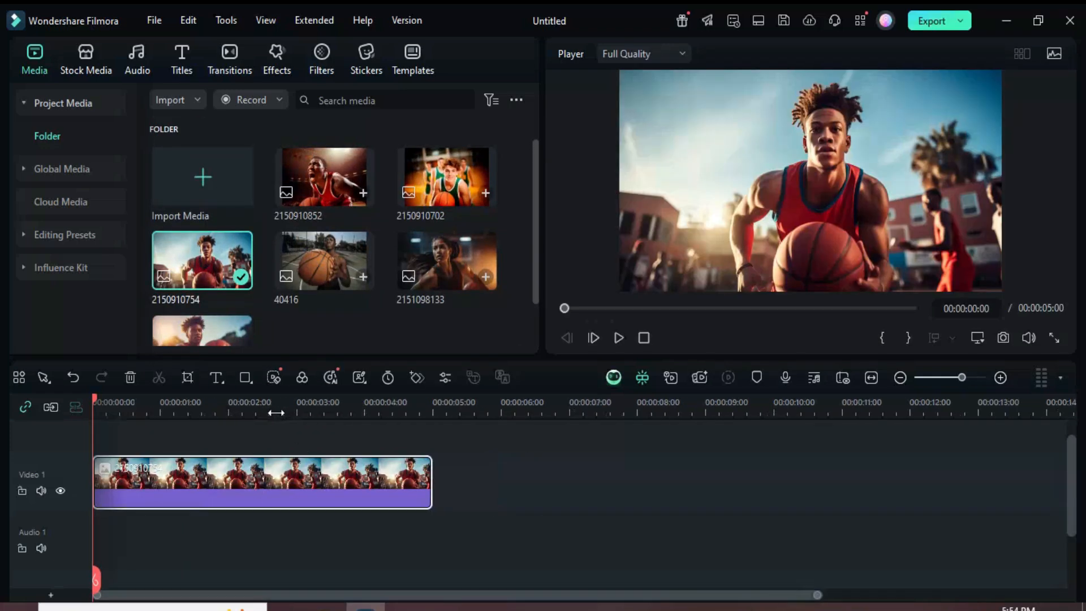
Trim the basketball photo clip on the timeline down to exactly 00:00:03:00.
{"action": "left_click_drag", "start_coordinate": [430, 483], "coordinate": [304, 483]}
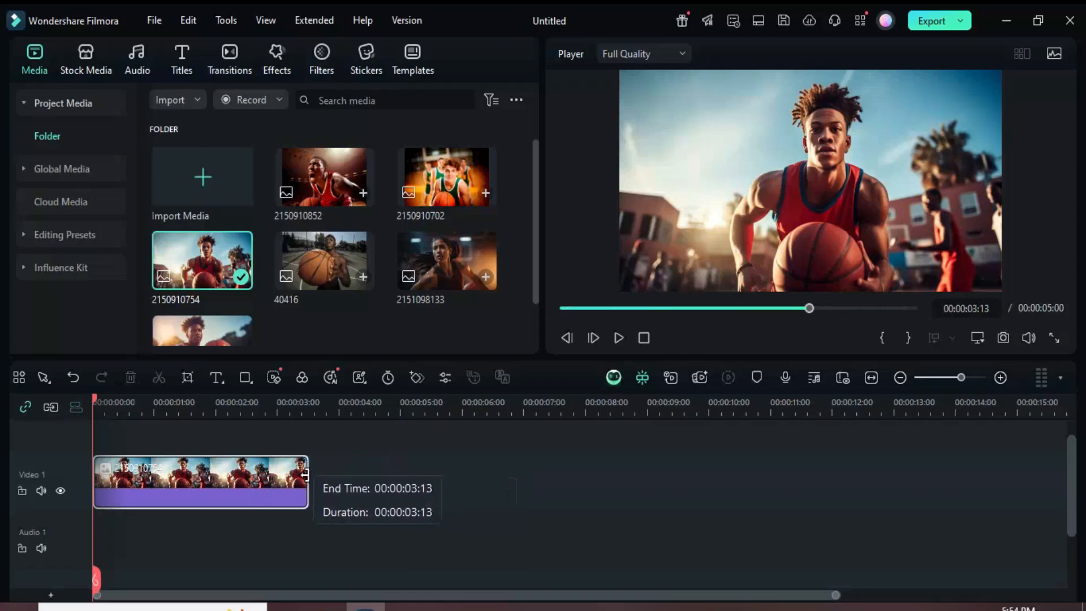
{"action": "left_click_drag", "start_coordinate": [305, 483], "coordinate": [276, 483]}
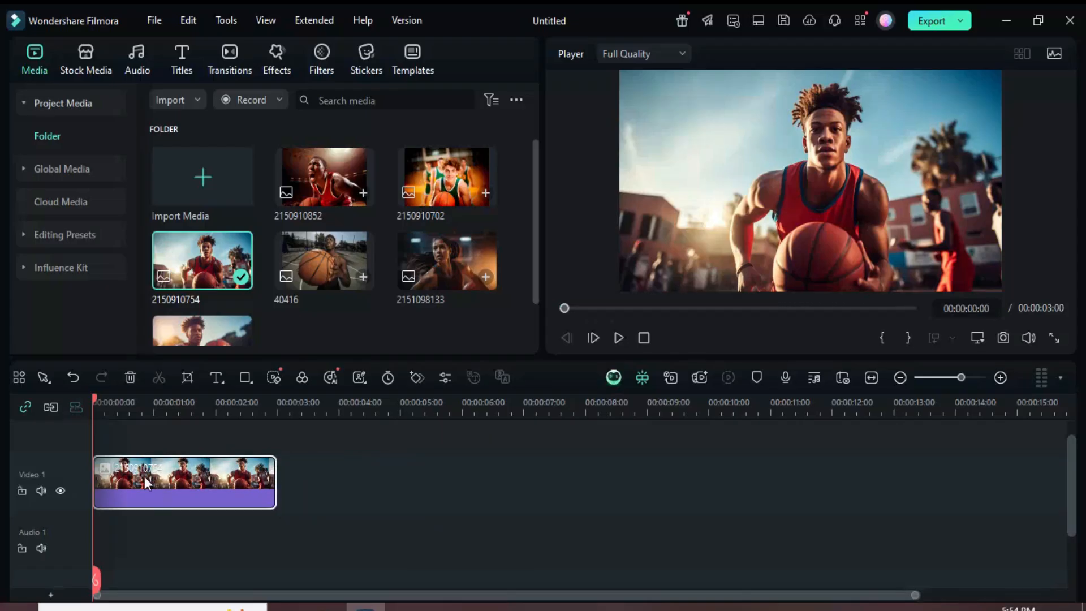
Apply Cinematic Border 05 to the photo with Height 15, then add the white Border effect.
{"action": "left_click", "coordinate": [276, 59]}
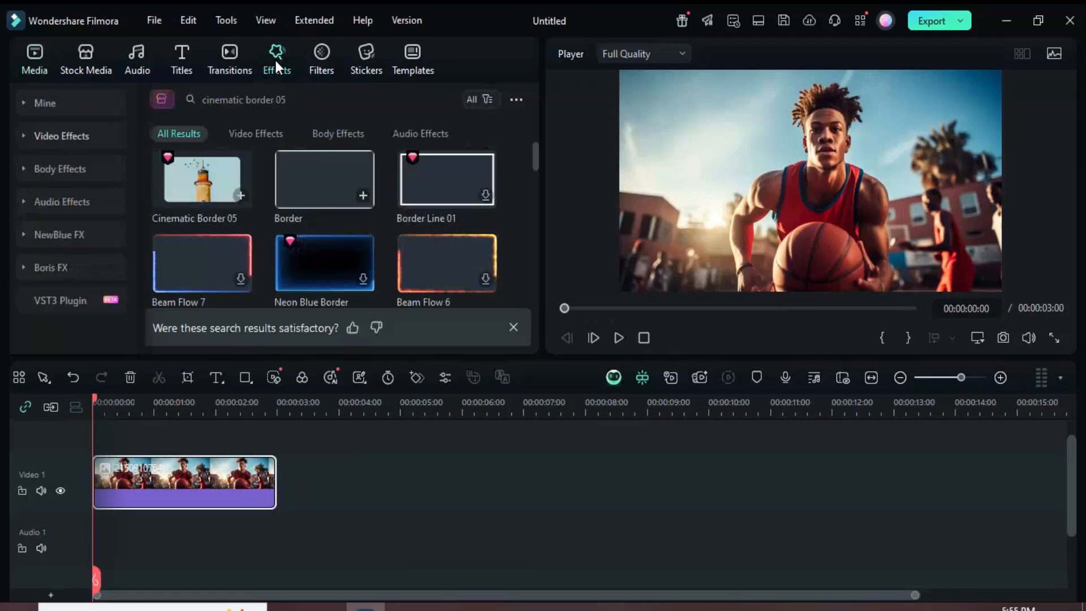
{"action": "mouse_move", "coordinate": [203, 209]}
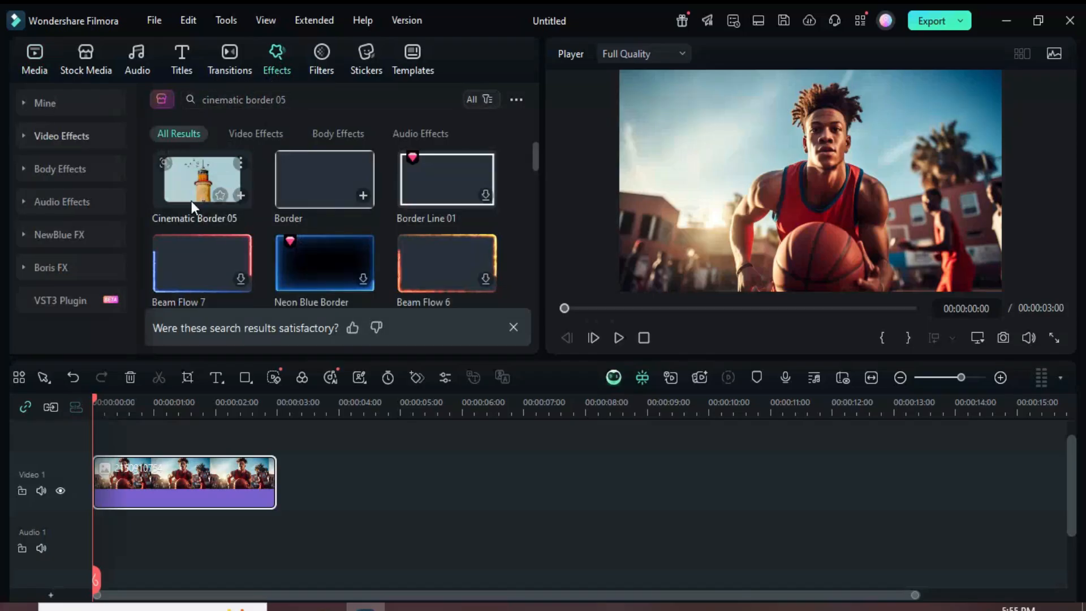
{"action": "double_click", "coordinate": [202, 179]}
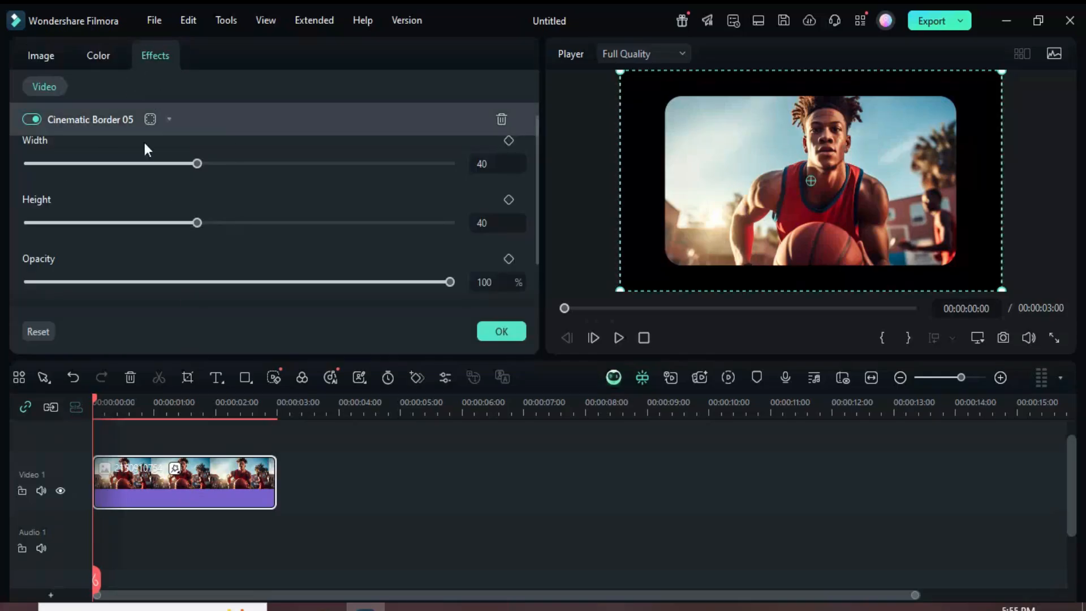
{"action": "type", "text": "15"}
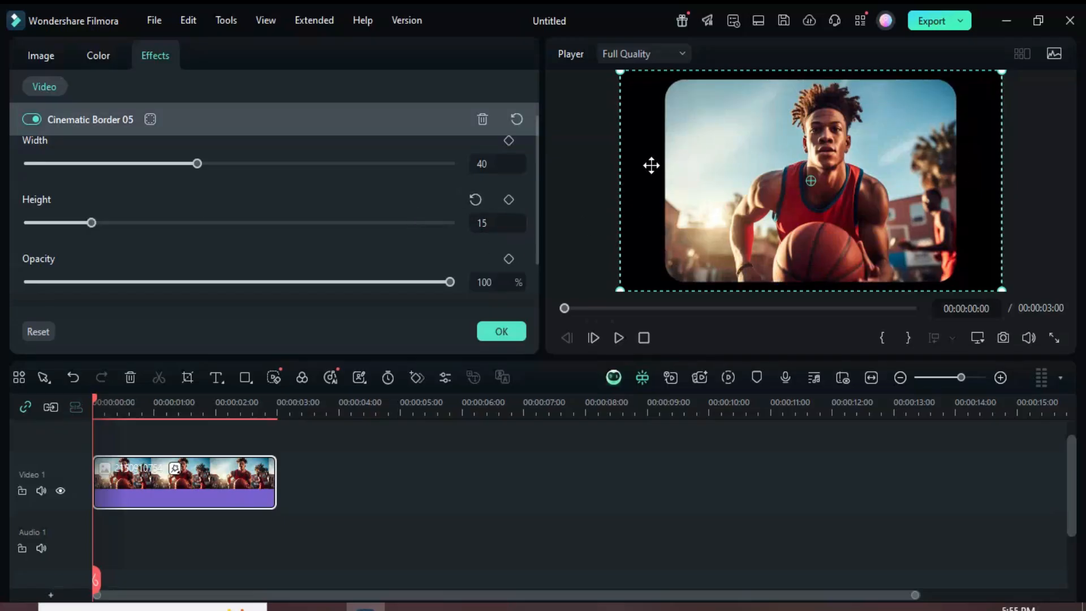
{"action": "left_click", "coordinate": [276, 59]}
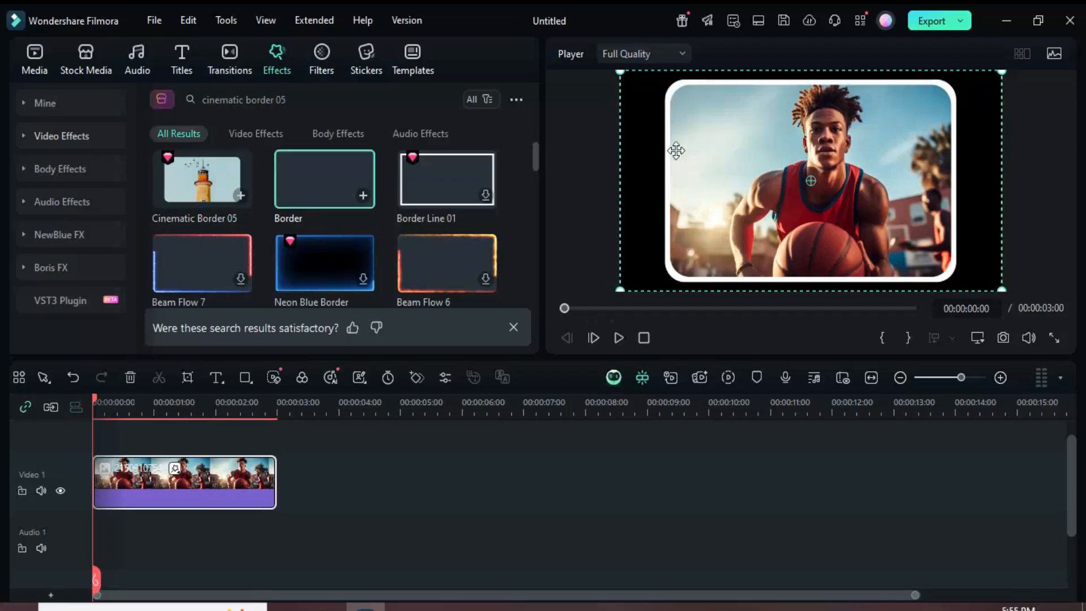
{"action": "mouse_move", "coordinate": [288, 429]}
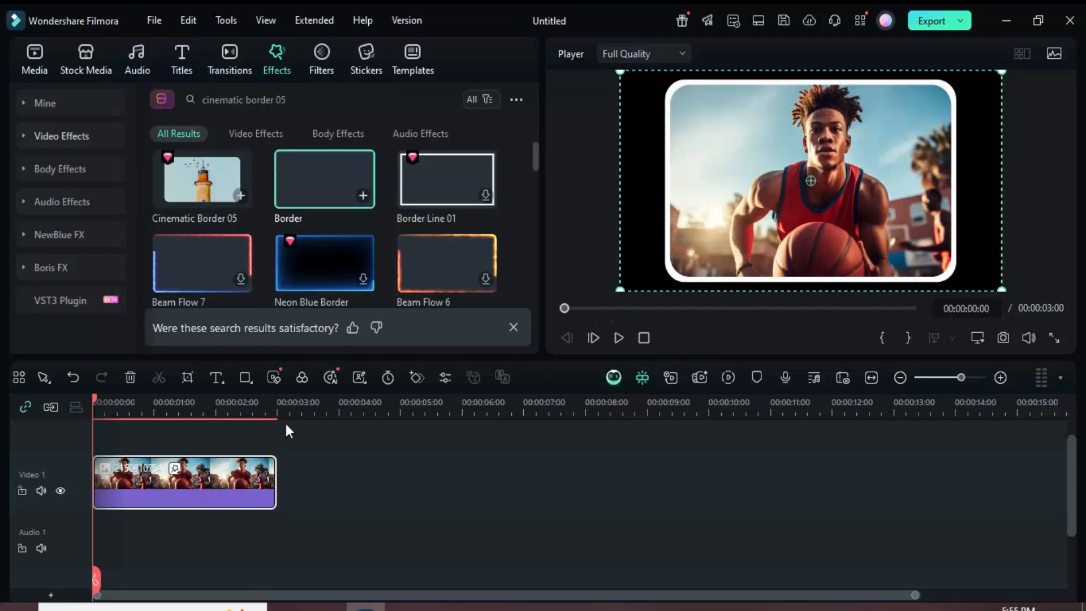
Apply a 16:9 Crop and Zoom pan-and-zoom with swapped start and end framing.
{"action": "left_click", "coordinate": [187, 378]}
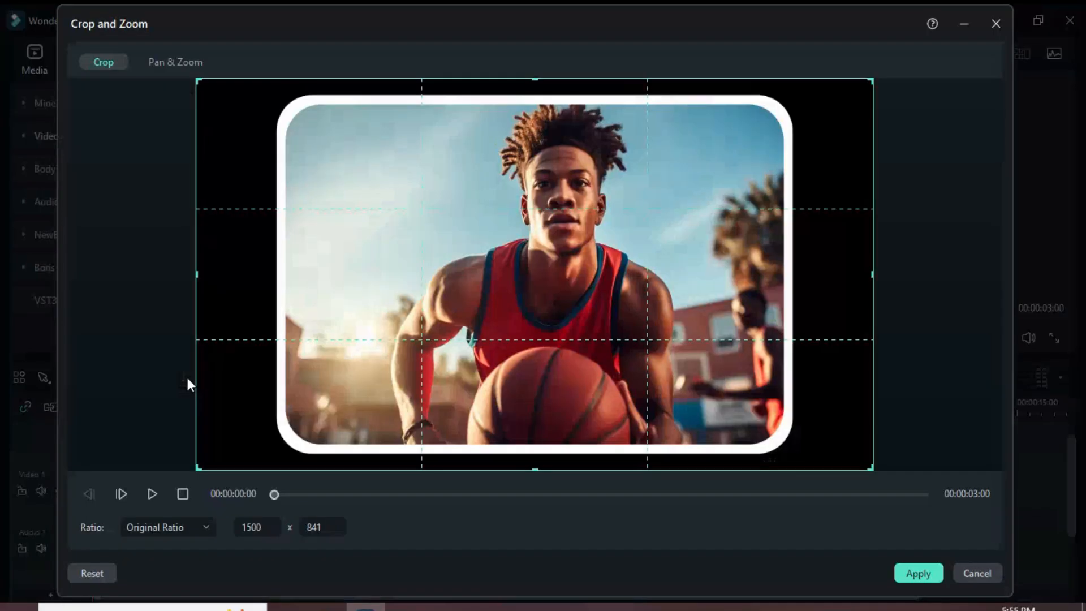
{"action": "left_click", "coordinate": [166, 528]}
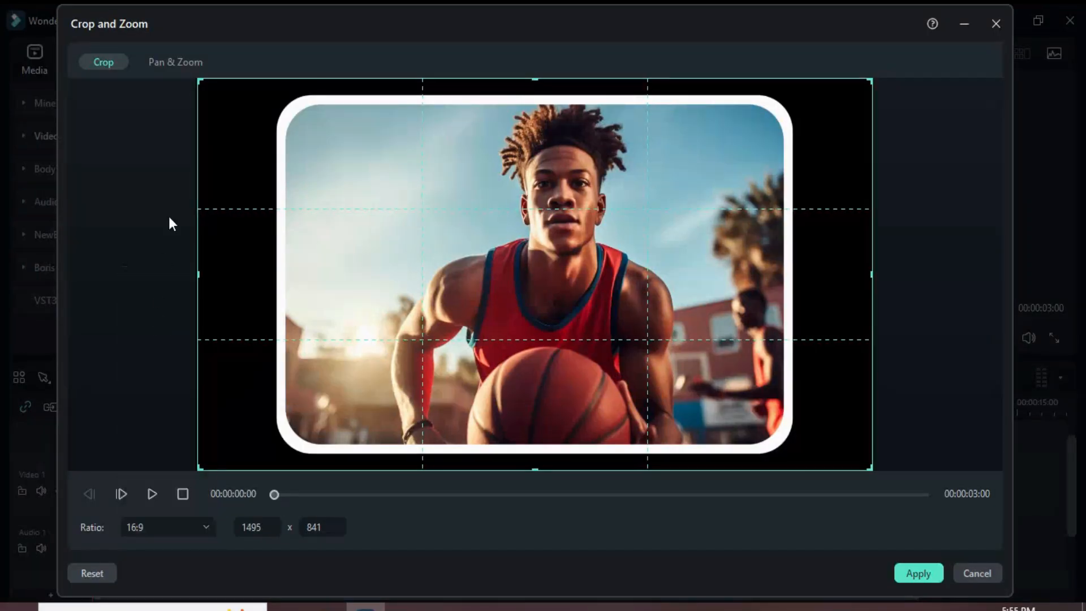
{"action": "left_click", "coordinate": [176, 61]}
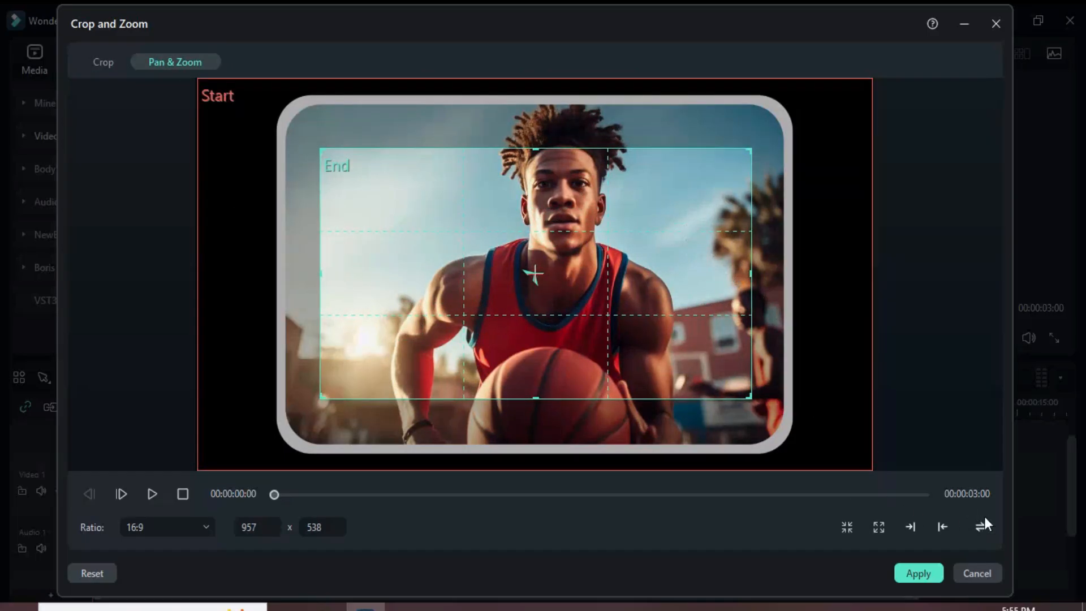
{"action": "left_click", "coordinate": [981, 527]}
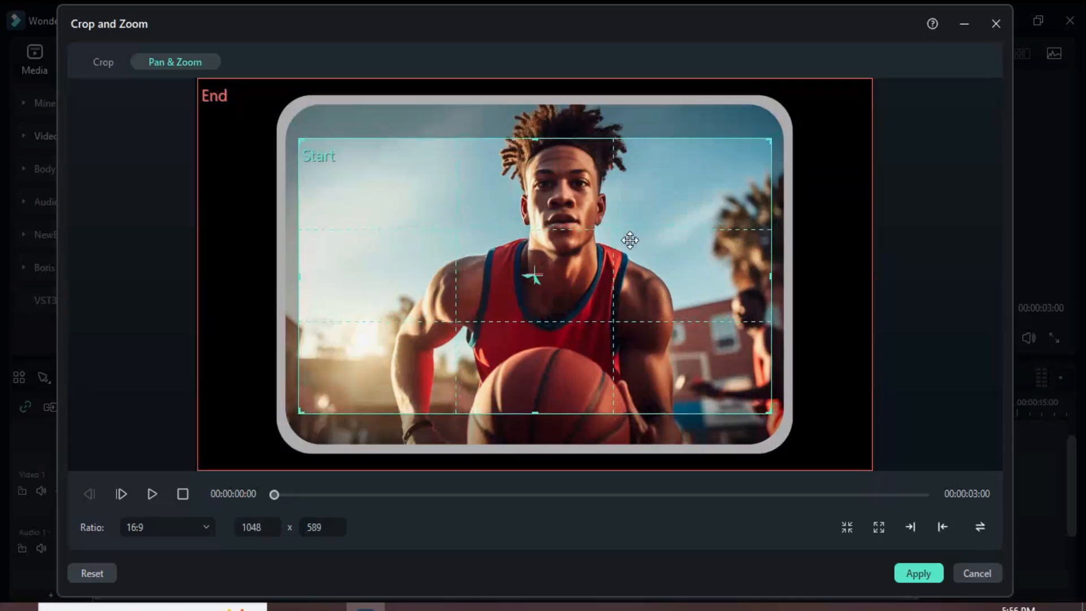
{"action": "left_click", "coordinate": [918, 572]}
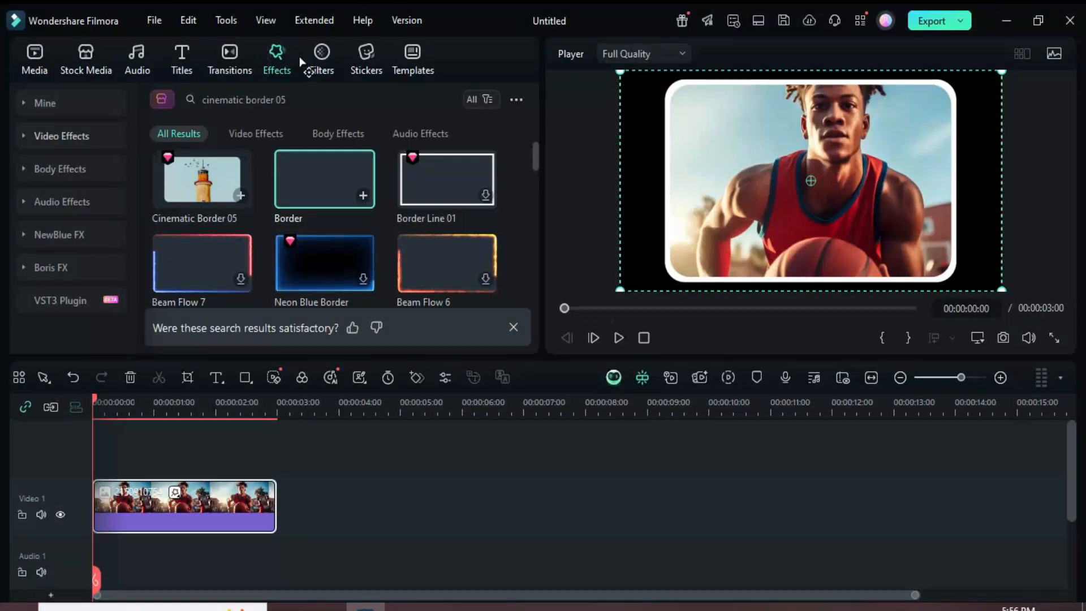
Find 3D Giant Screen 1, place it above the clip and set its Speed to 15.
{"action": "type", "text": "3d giant screen 1"}
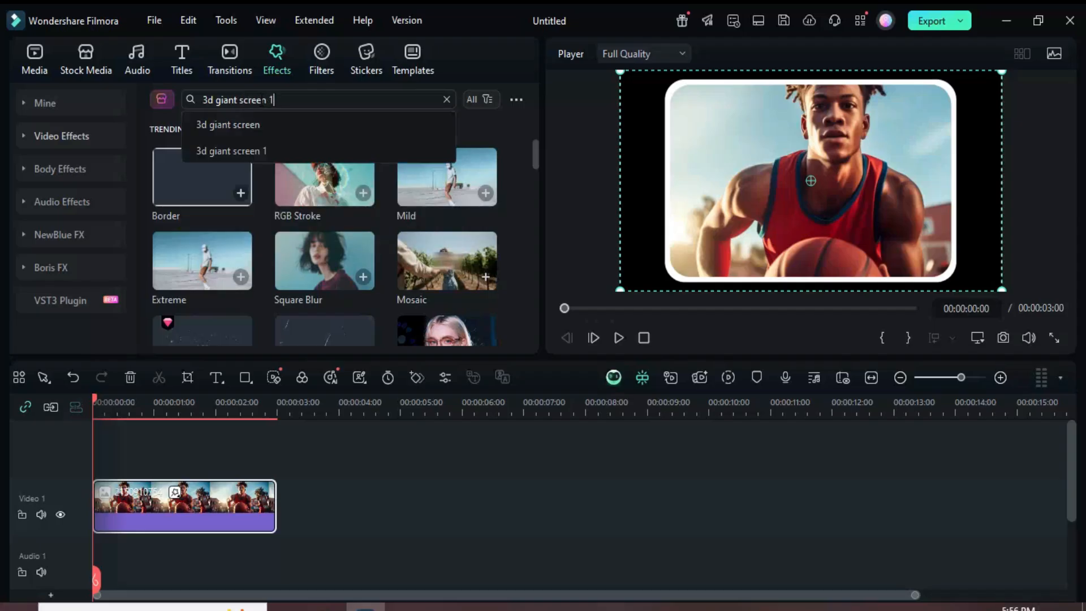
{"action": "key", "text": "Enter"}
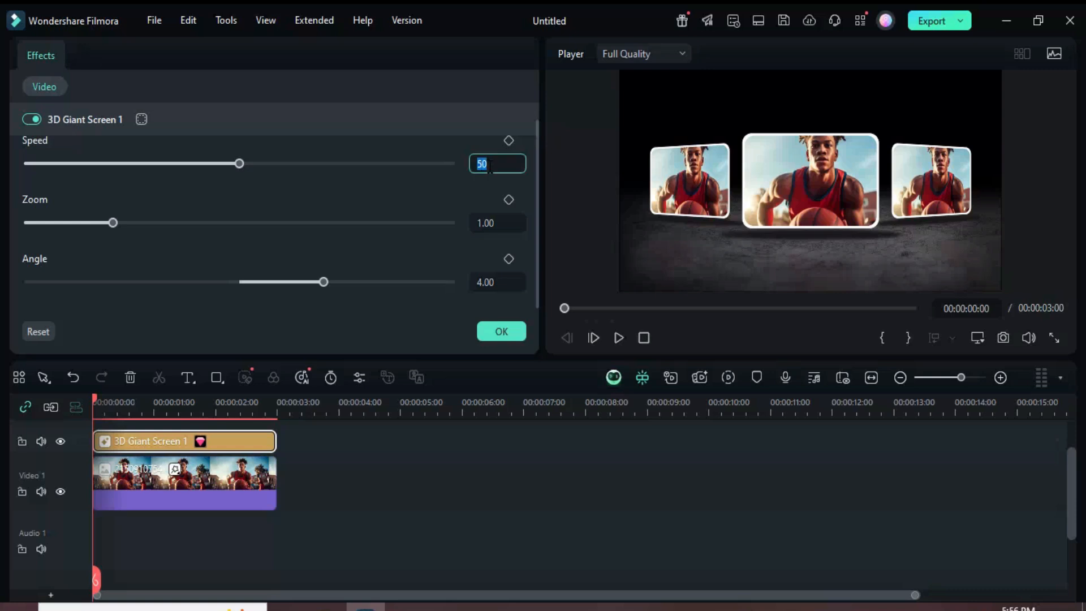
{"action": "type", "text": "15"}
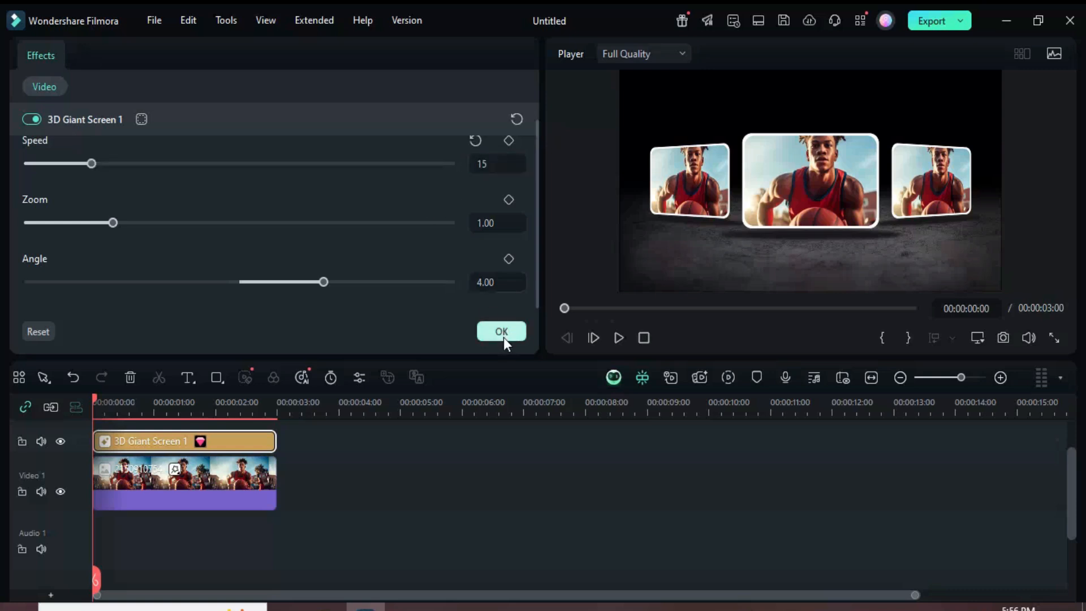
{"action": "left_click", "coordinate": [501, 331]}
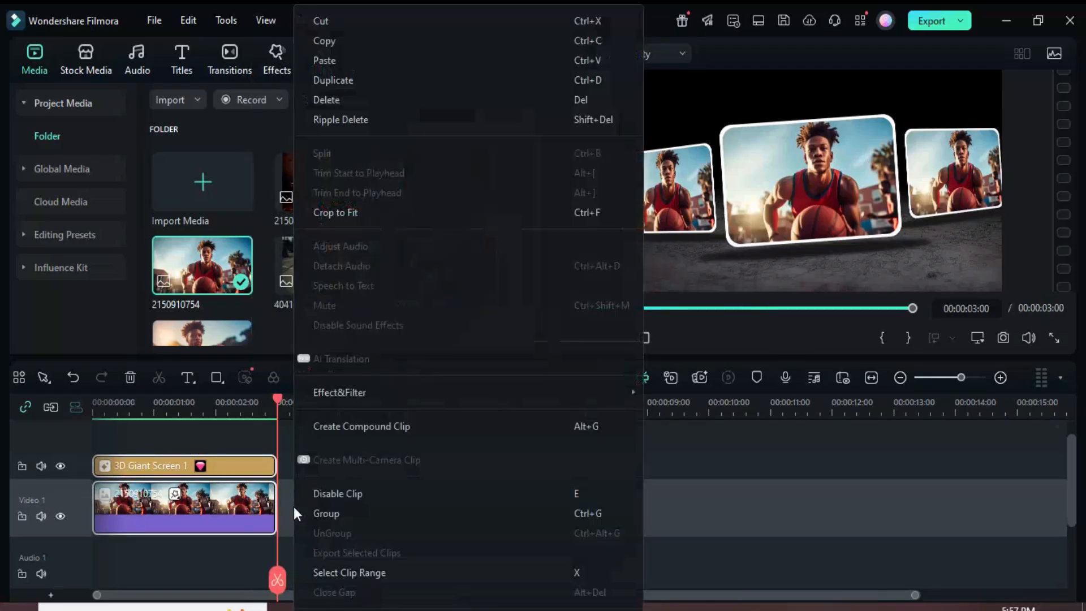
Confirm the second 3D Giant Screen effect at speed 15, zoom 1.00, angle -4.00 and preview it.
{"action": "left_click", "coordinate": [332, 80]}
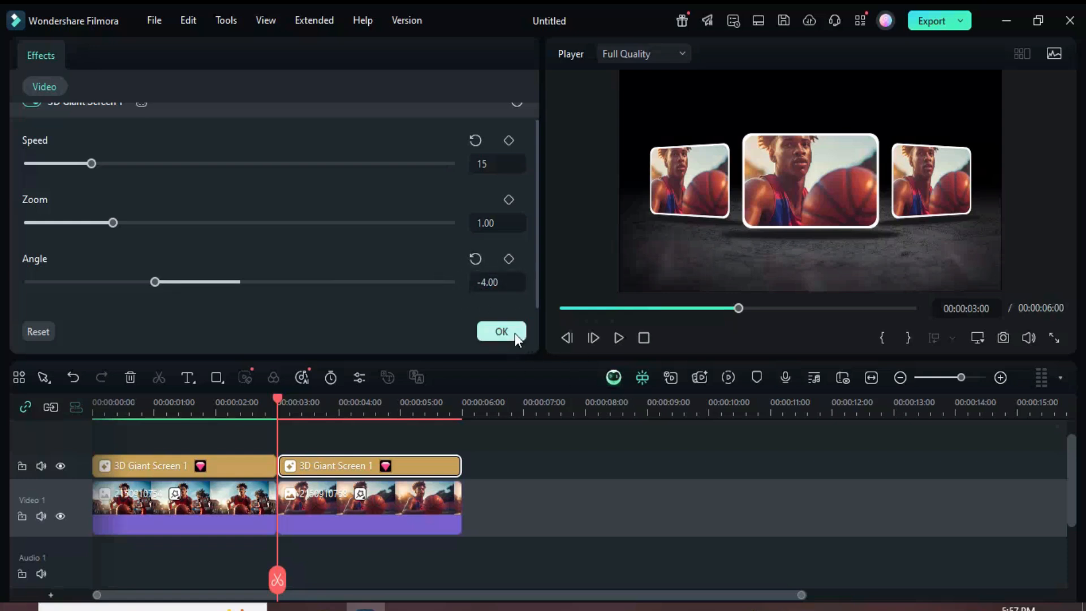
{"action": "left_click", "coordinate": [501, 331]}
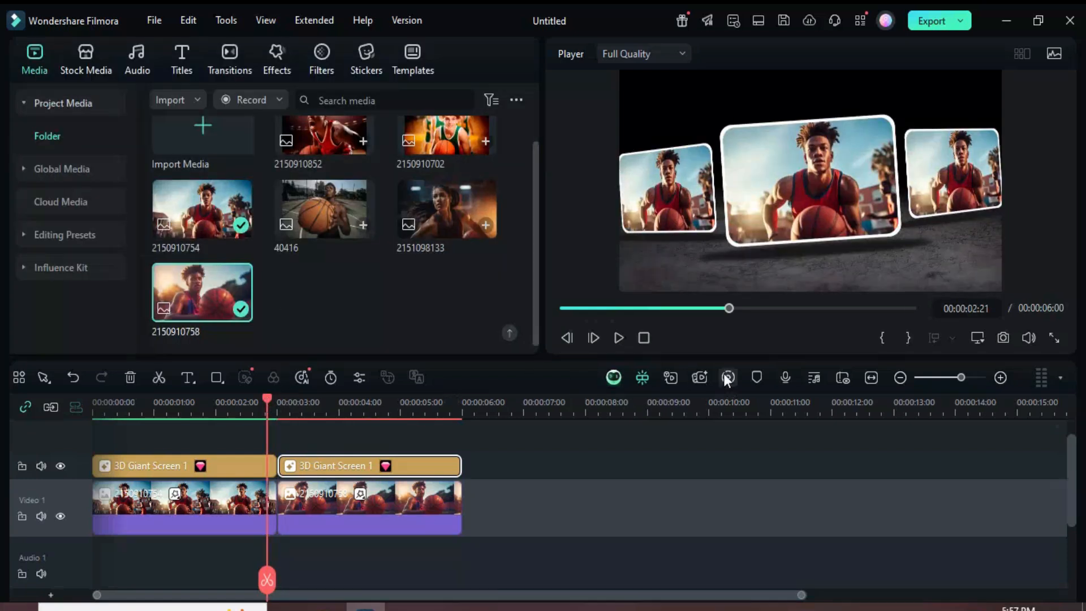
{"action": "left_click", "coordinate": [618, 338]}
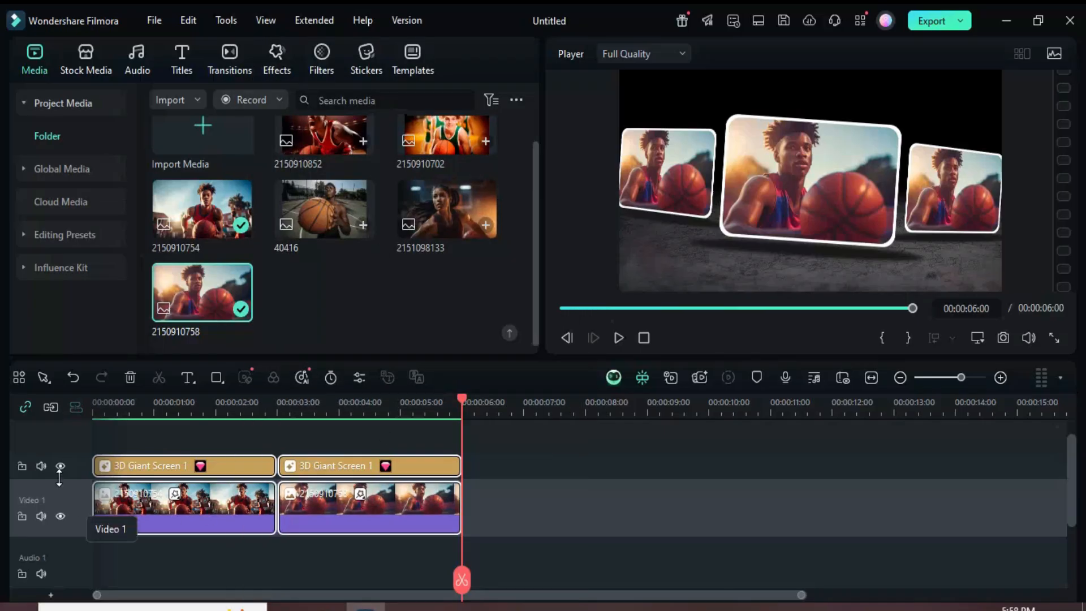
{"action": "mouse_move", "coordinate": [542, 516]}
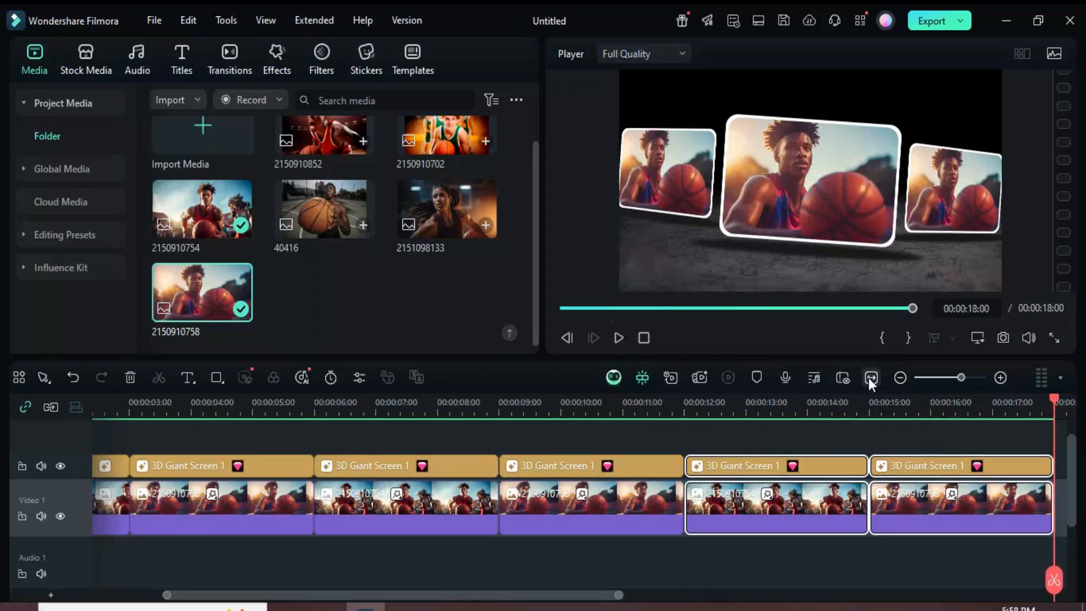
Zoom the timeline to fit the whole 18-second, six-clip sequence.
{"action": "left_click", "coordinate": [901, 378]}
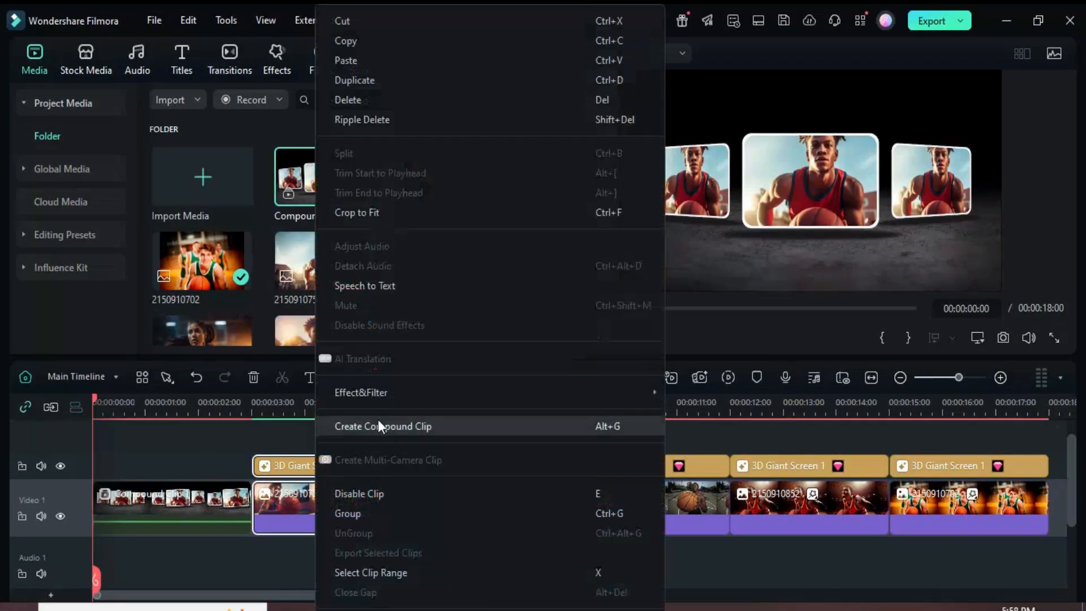
Merge a clip and its effect into Compound Clip 3 via Create Compound Clip.
{"action": "left_click", "coordinate": [384, 427]}
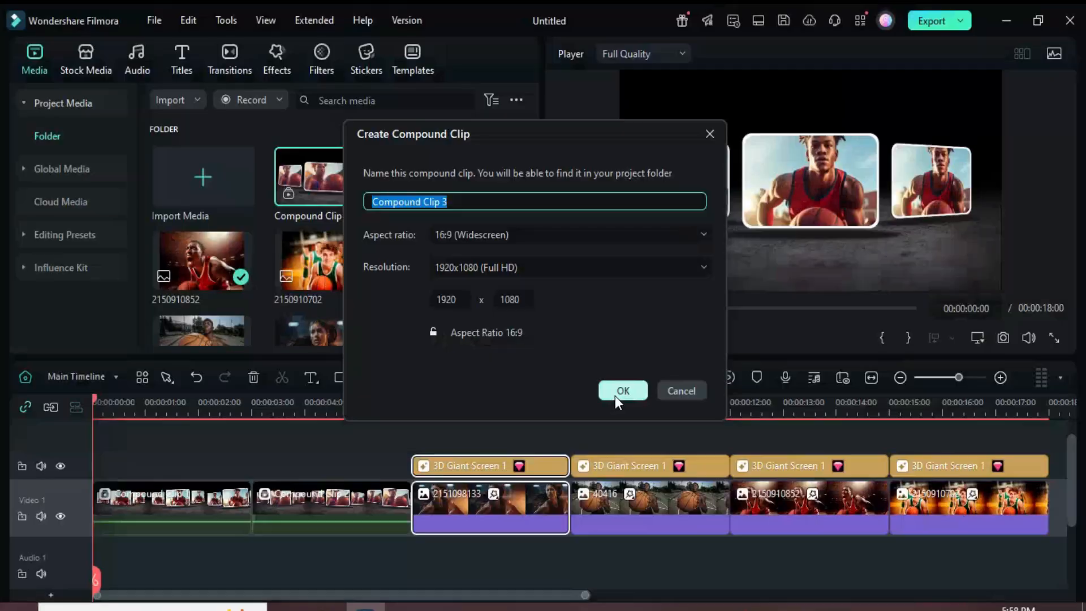
{"action": "left_click", "coordinate": [622, 390]}
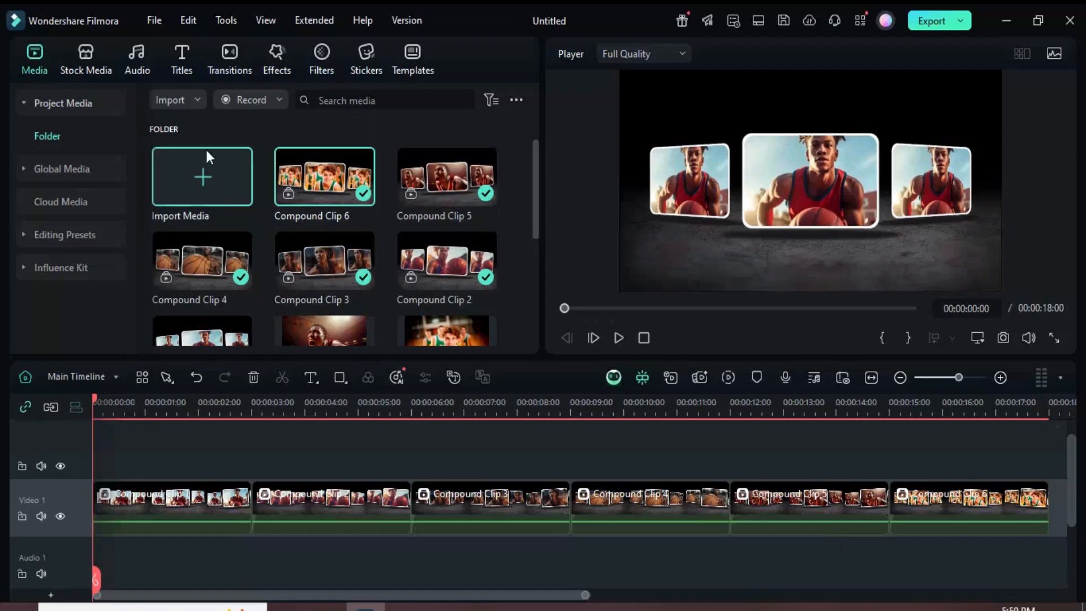
Add a Dissolve between the first two clips, set 00:00:01:00 and apply it to all cuts.
{"action": "left_click", "coordinate": [230, 59]}
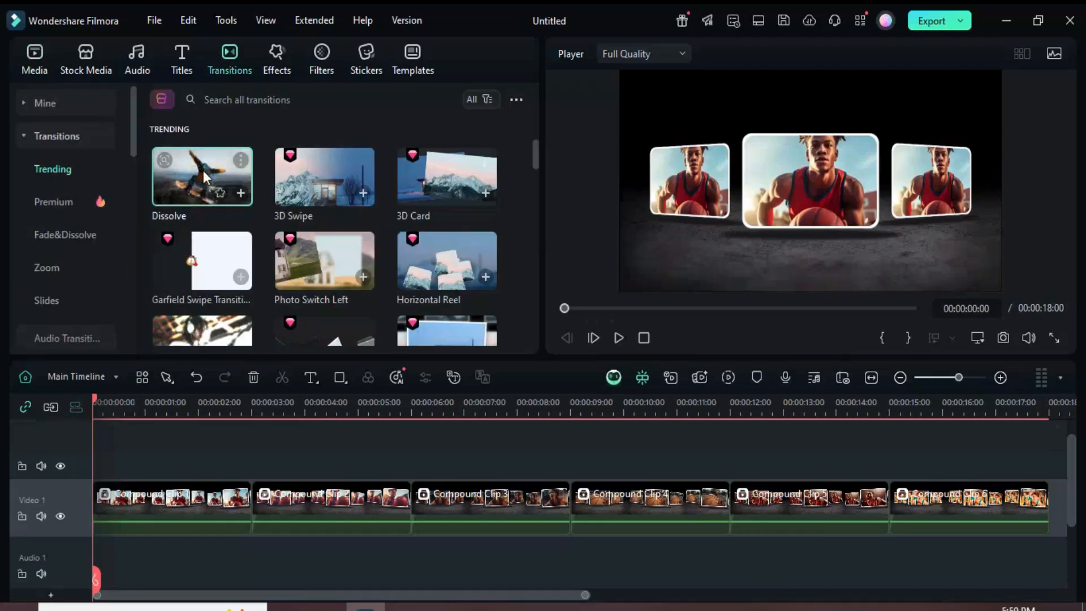
{"action": "left_click_drag", "start_coordinate": [202, 177], "coordinate": [251, 513]}
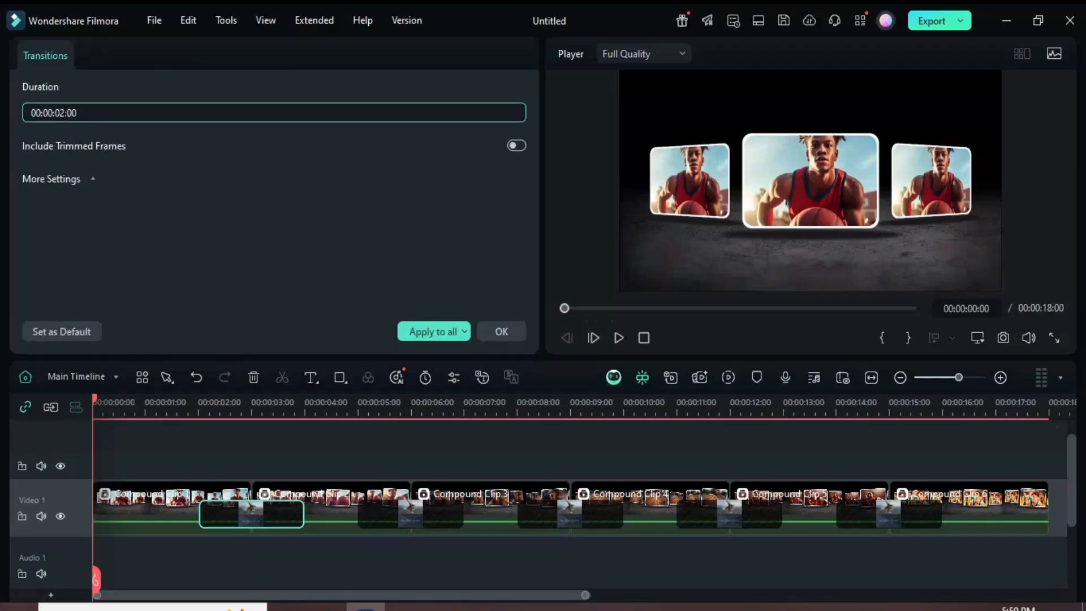
{"action": "type", "text": "00:00:01:00"}
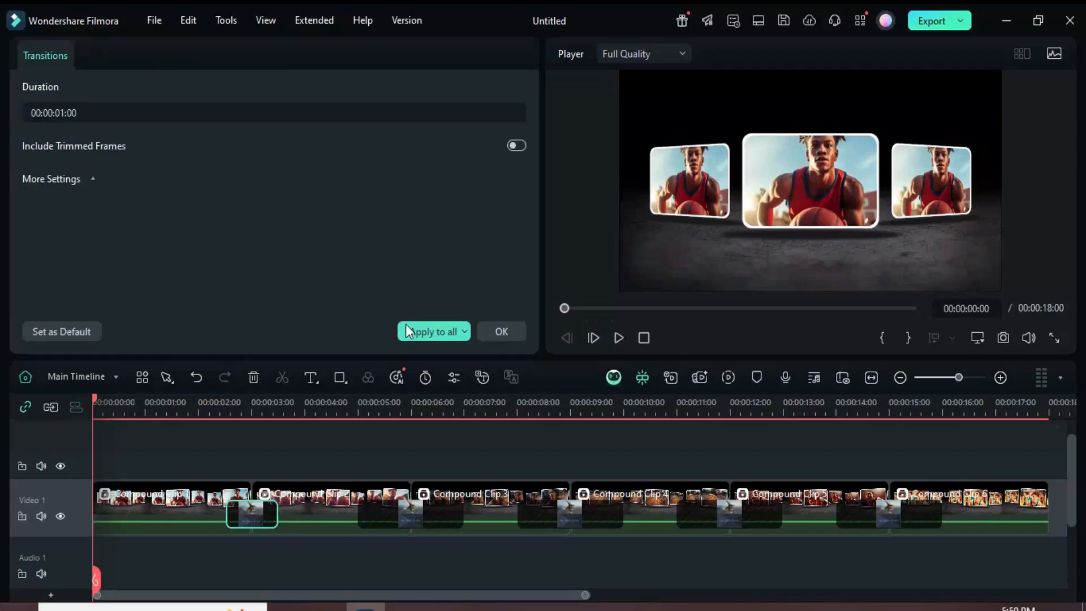
{"action": "left_click", "coordinate": [429, 331]}
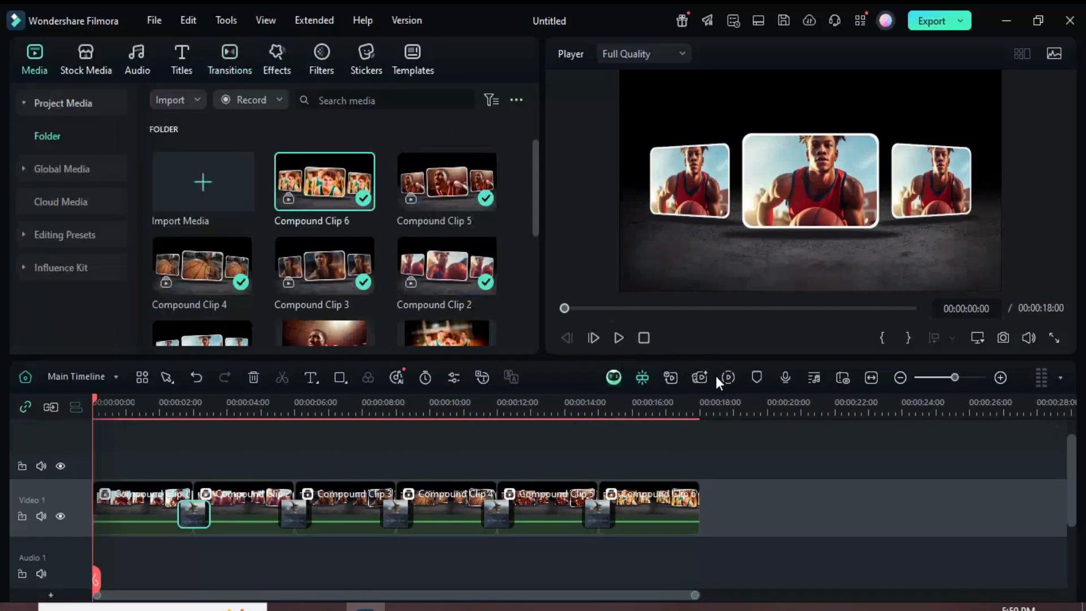
Play back the slideshow to check the dissolve transitions.
{"action": "left_click", "coordinate": [618, 338]}
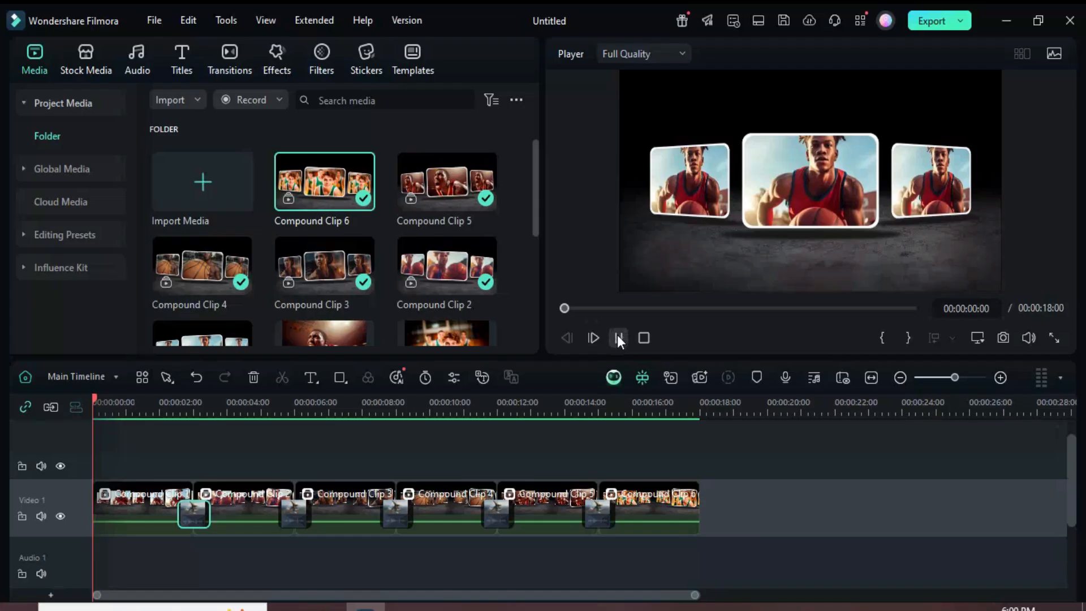
{"action": "left_click", "coordinate": [618, 338]}
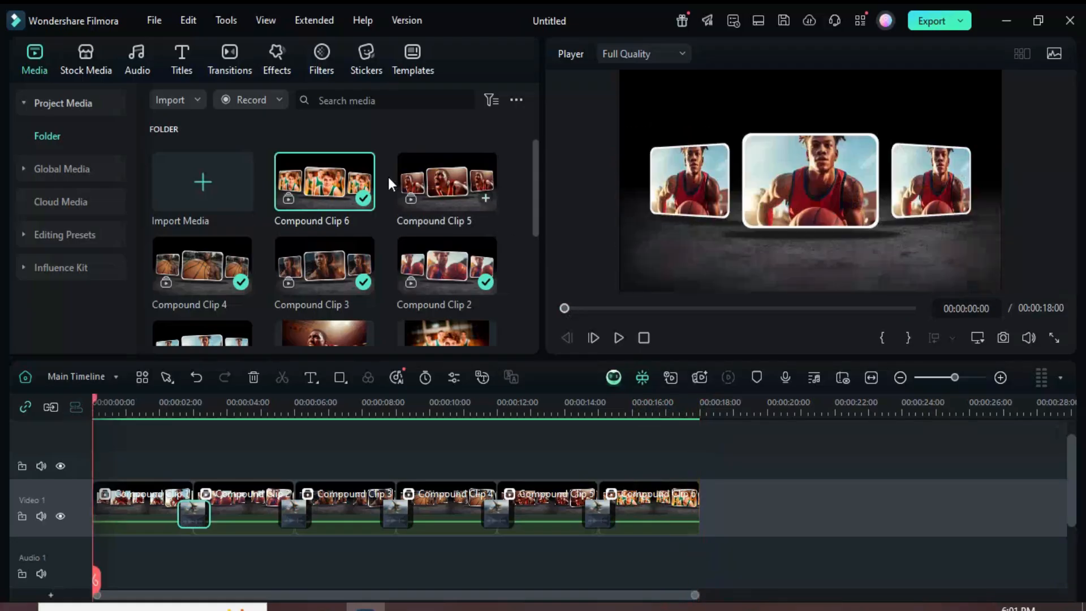
Search 'vignette r' and lay Vignette Radius above Video 1 across the whole slideshow.
{"action": "left_click", "coordinate": [276, 59]}
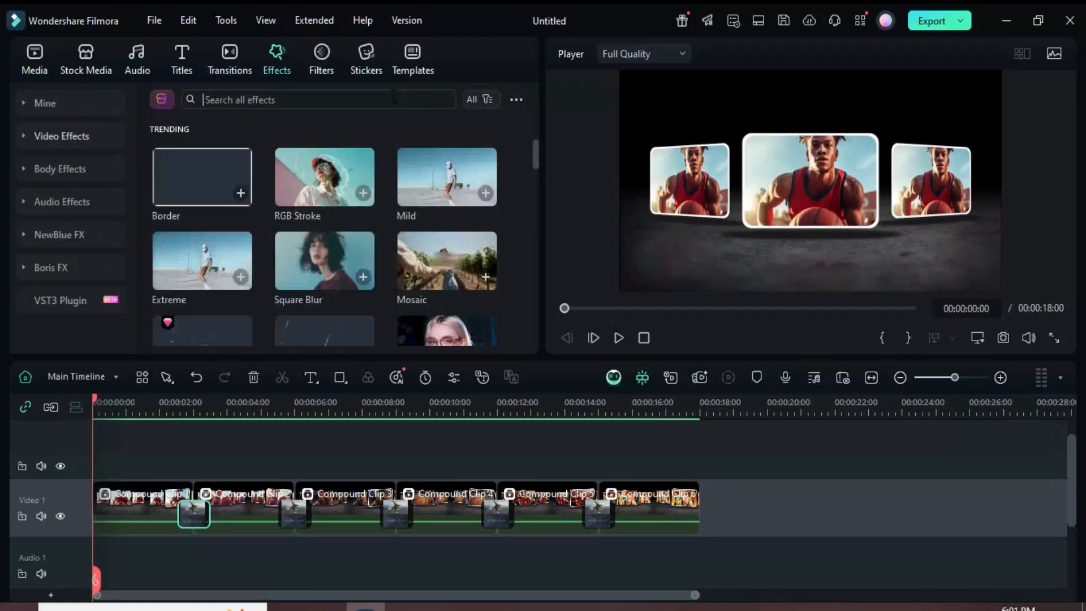
{"action": "type", "text": "vignette radius"}
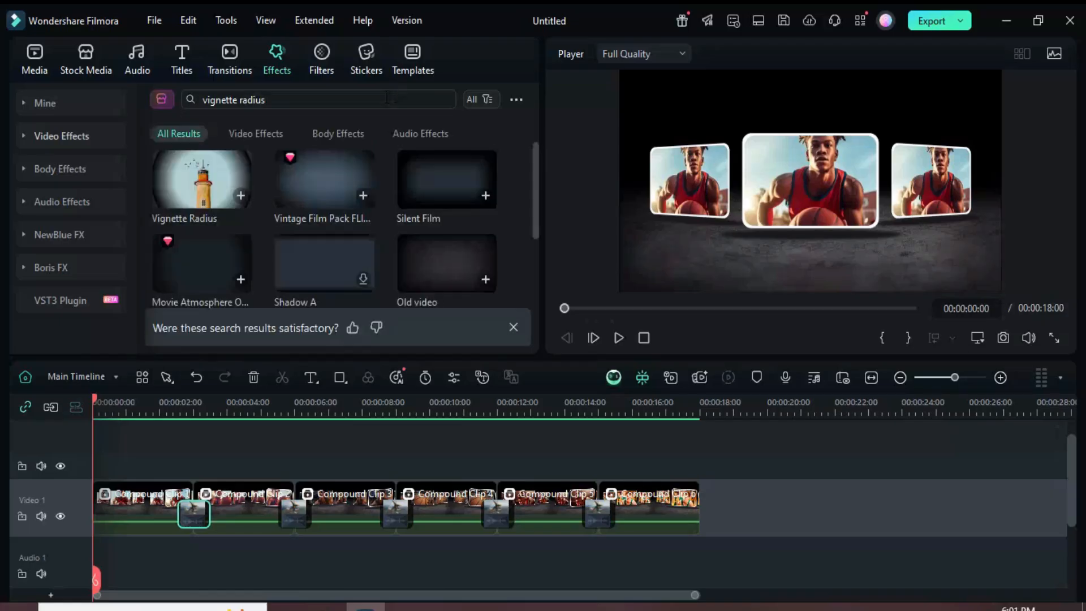
{"action": "left_click_drag", "start_coordinate": [201, 179], "coordinate": [176, 475]}
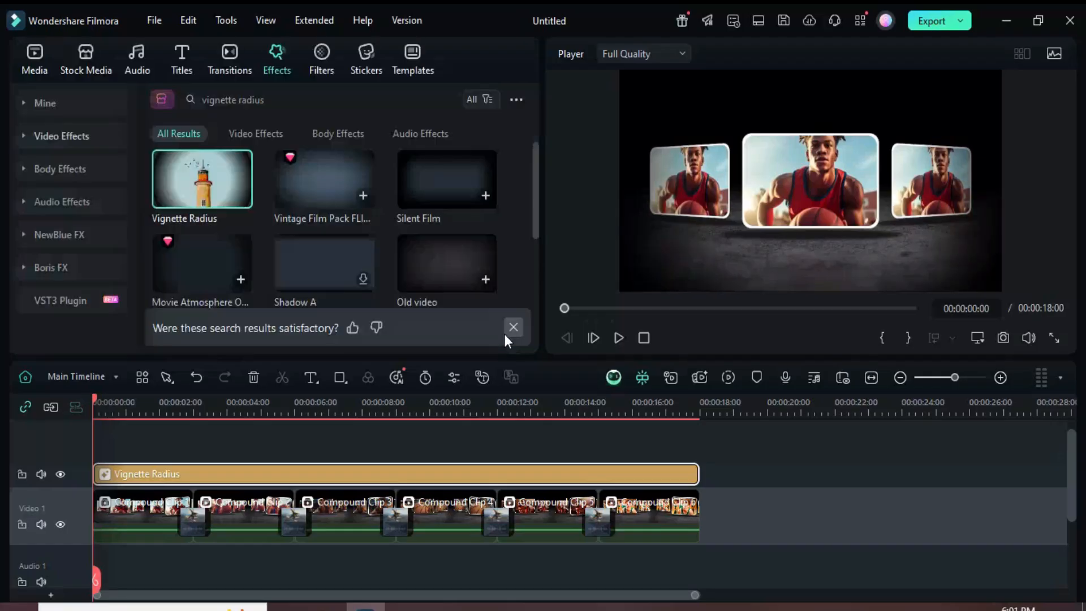
Dismiss the search feedback prompt and play the finished slideshow from the start.
{"action": "left_click", "coordinate": [34, 59]}
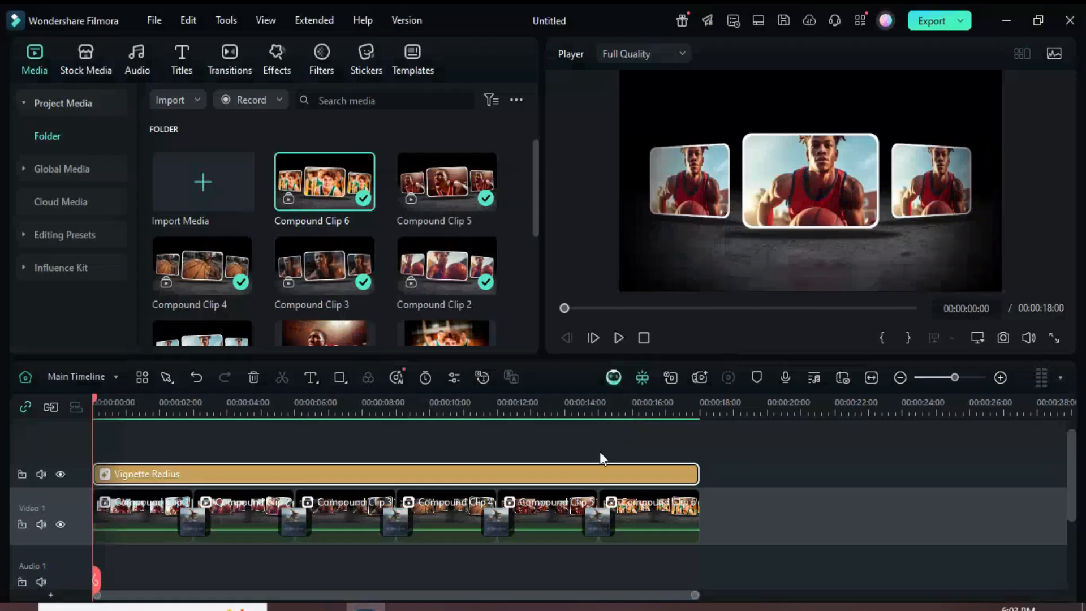
{"action": "left_click", "coordinate": [619, 339]}
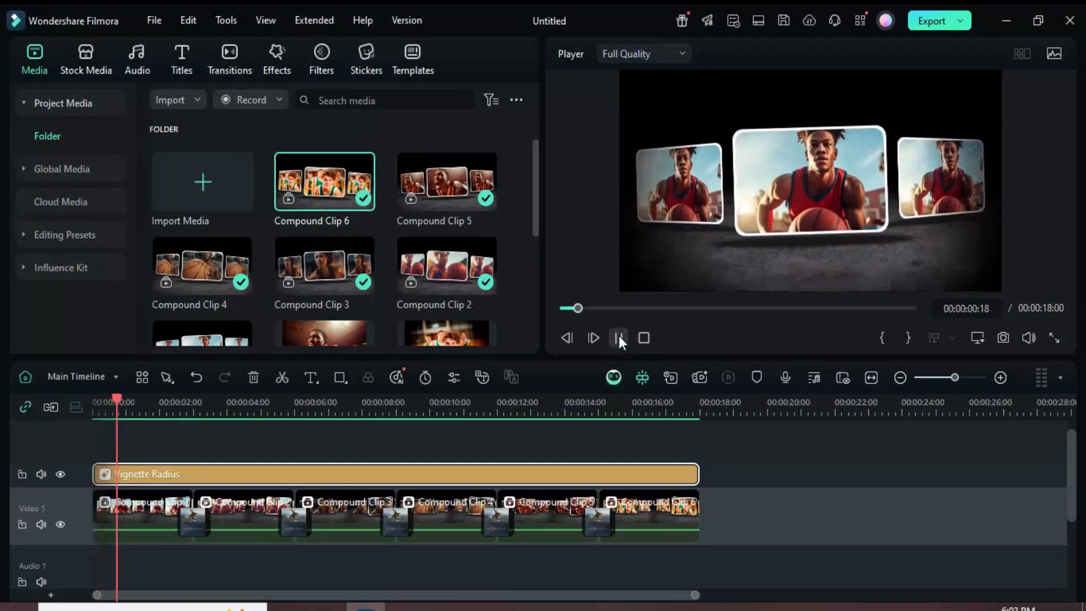